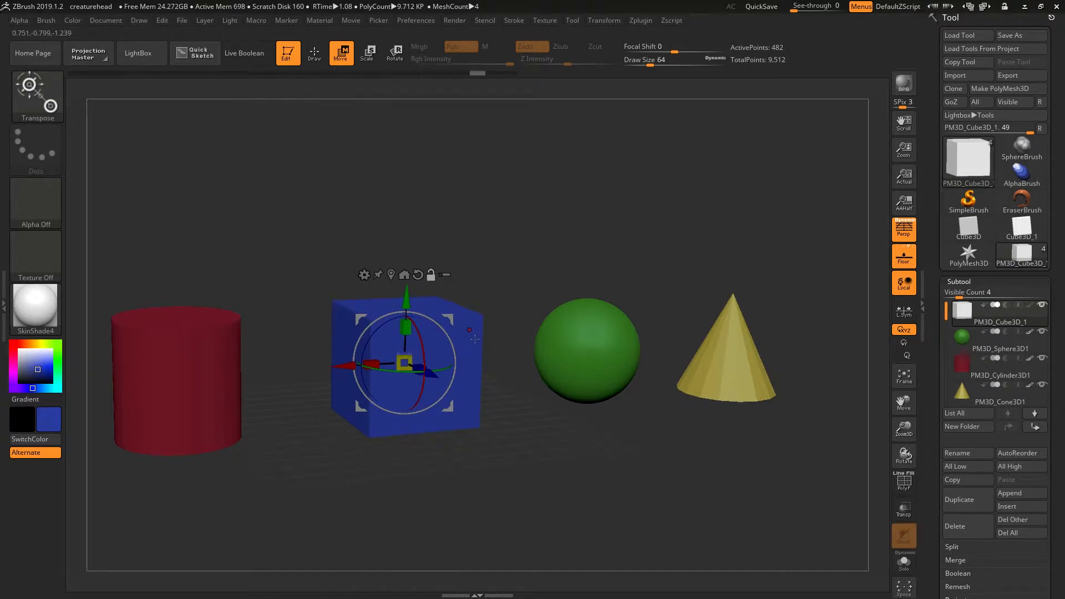
mouse_move(601, 343)
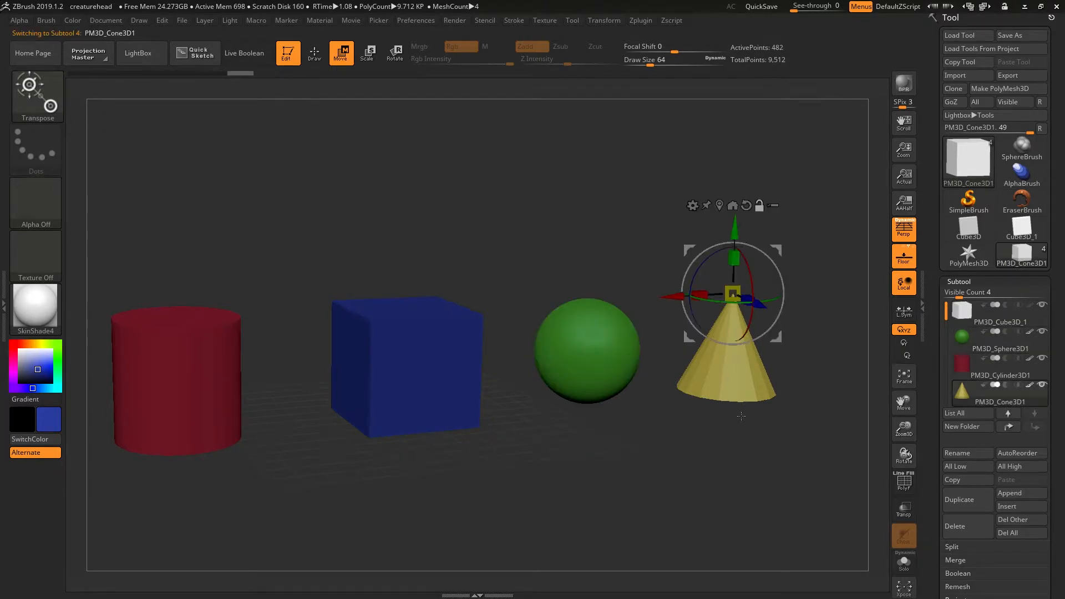
Select the cone in the canvas to make it the active subtool
click(999, 337)
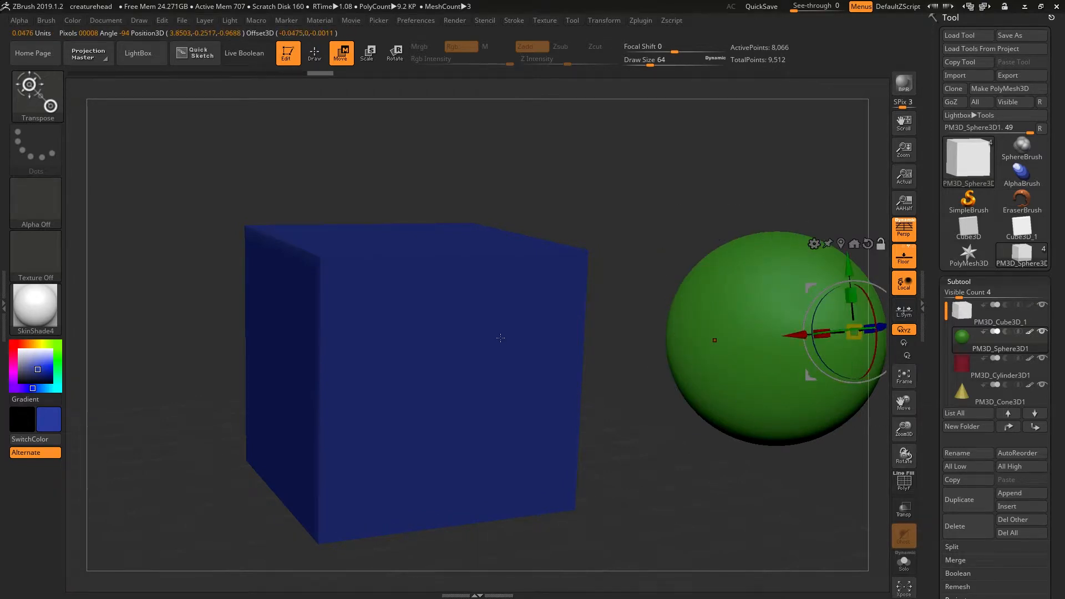
Switch the active subtool to the cube, cone, sphere, and back to the cube
click(995, 314)
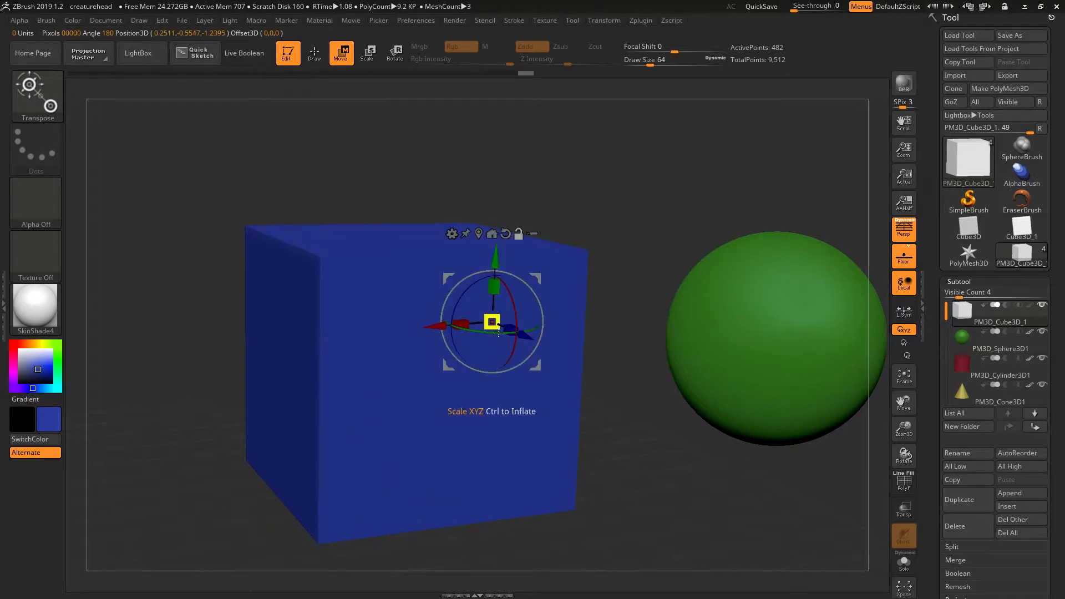
mouse_move(501, 396)
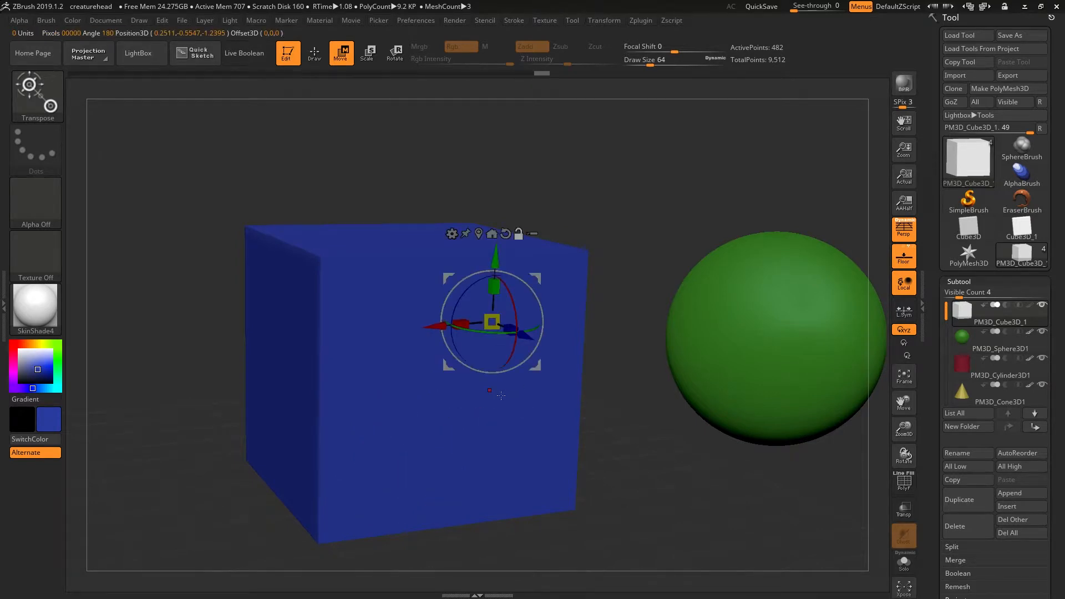
click(998, 338)
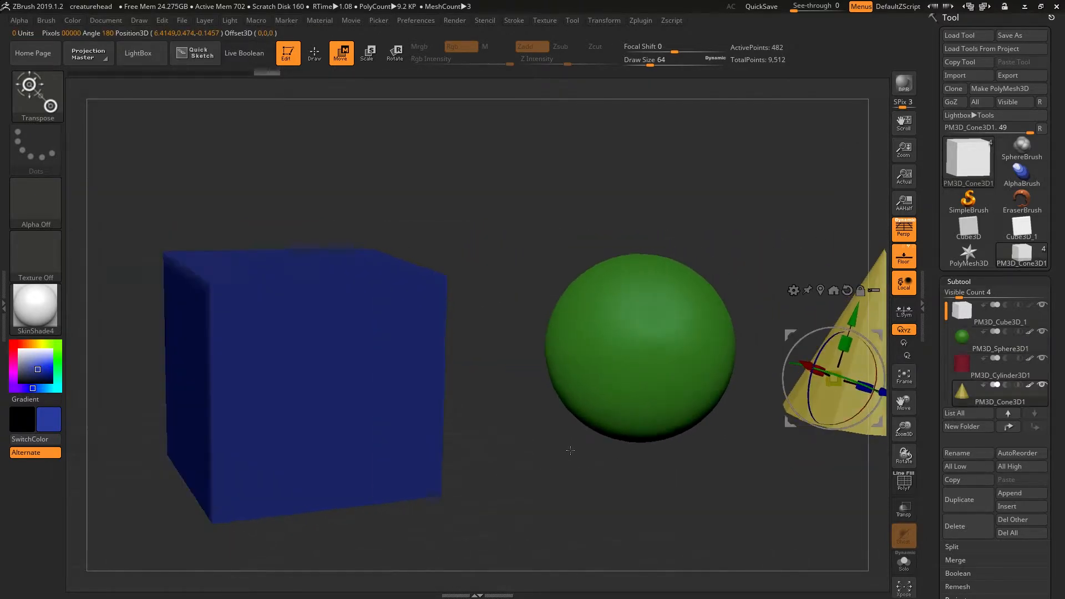
click(1000, 339)
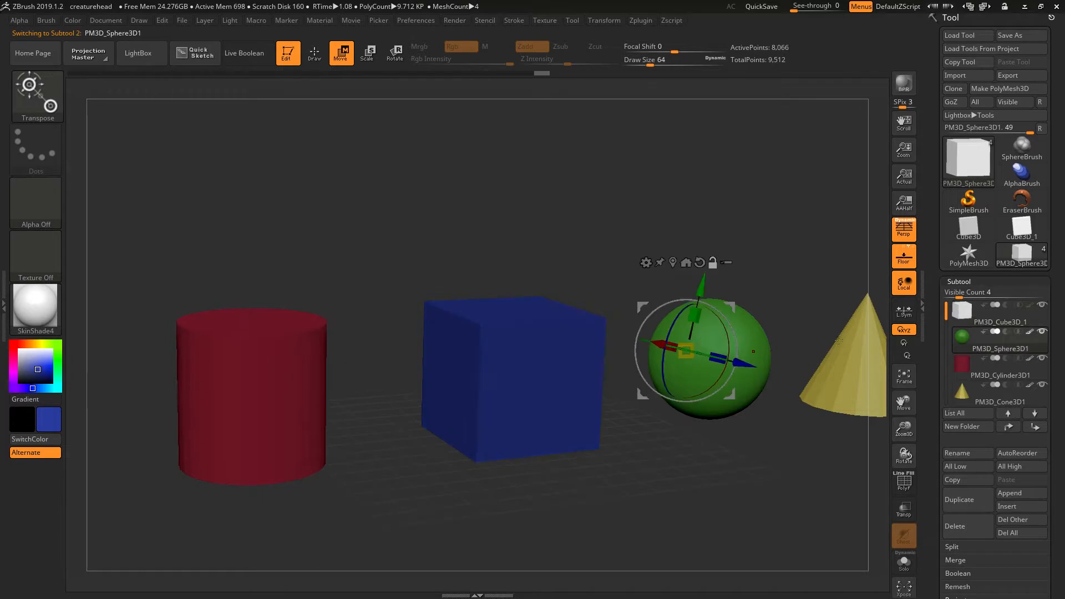
click(1000, 396)
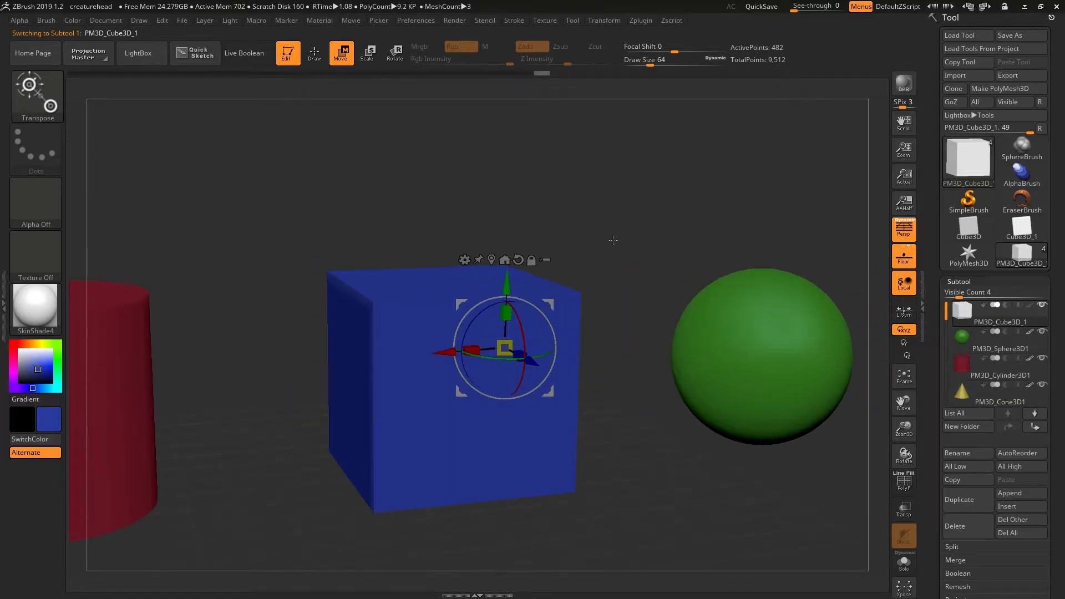
mouse_move(532, 259)
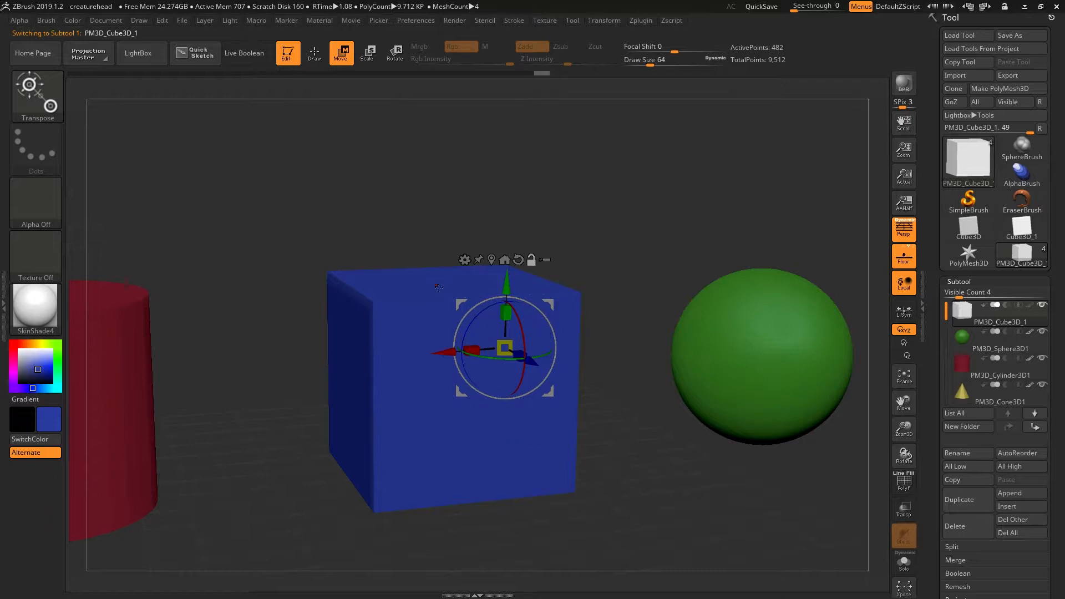
mouse_move(526, 334)
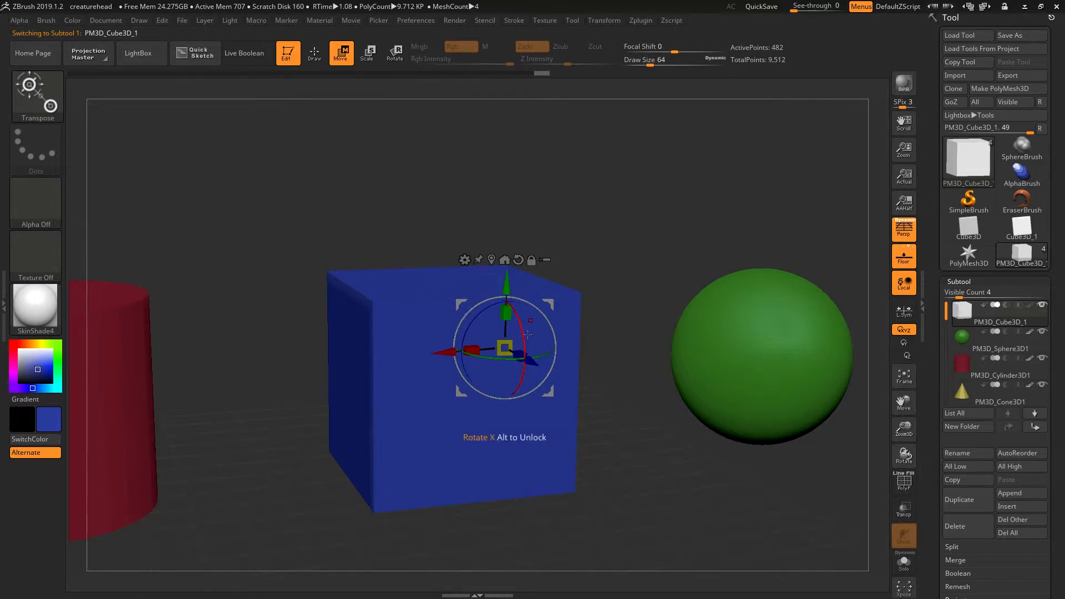
mouse_move(530, 261)
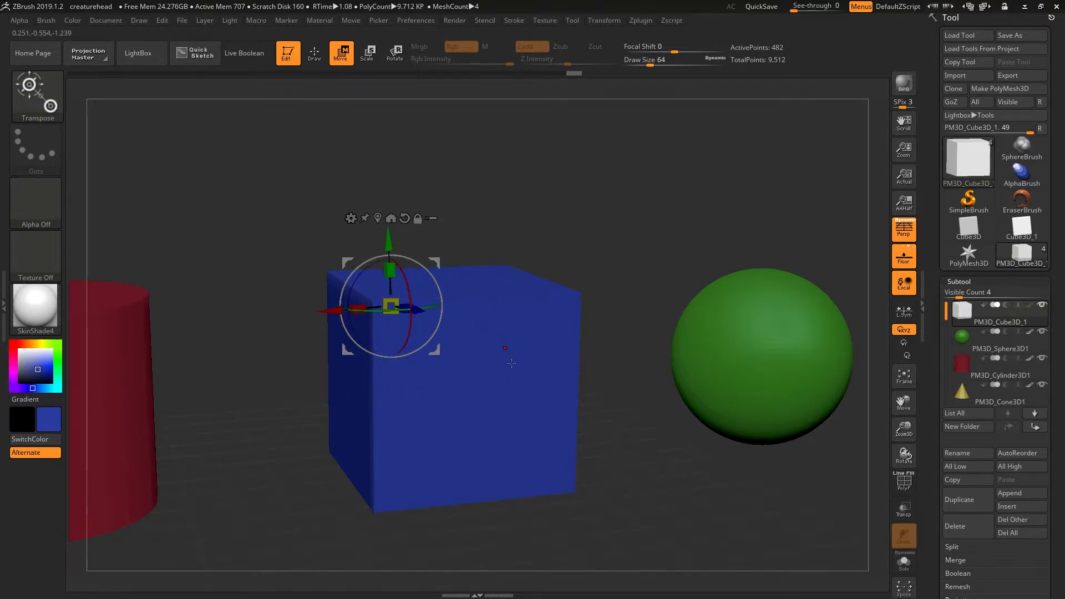
mouse_move(432, 272)
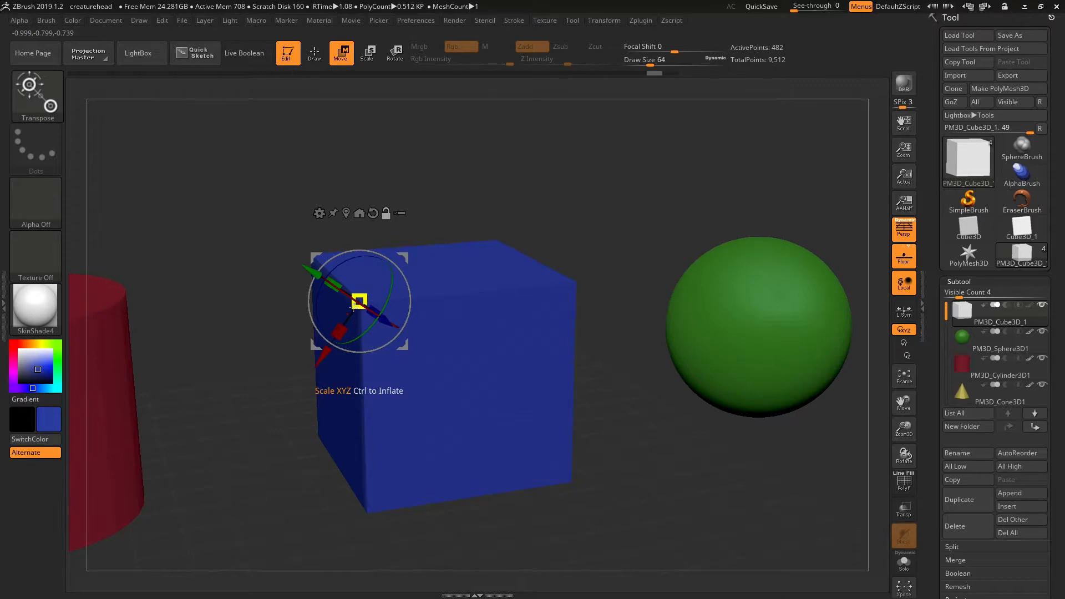
mouse_move(372, 213)
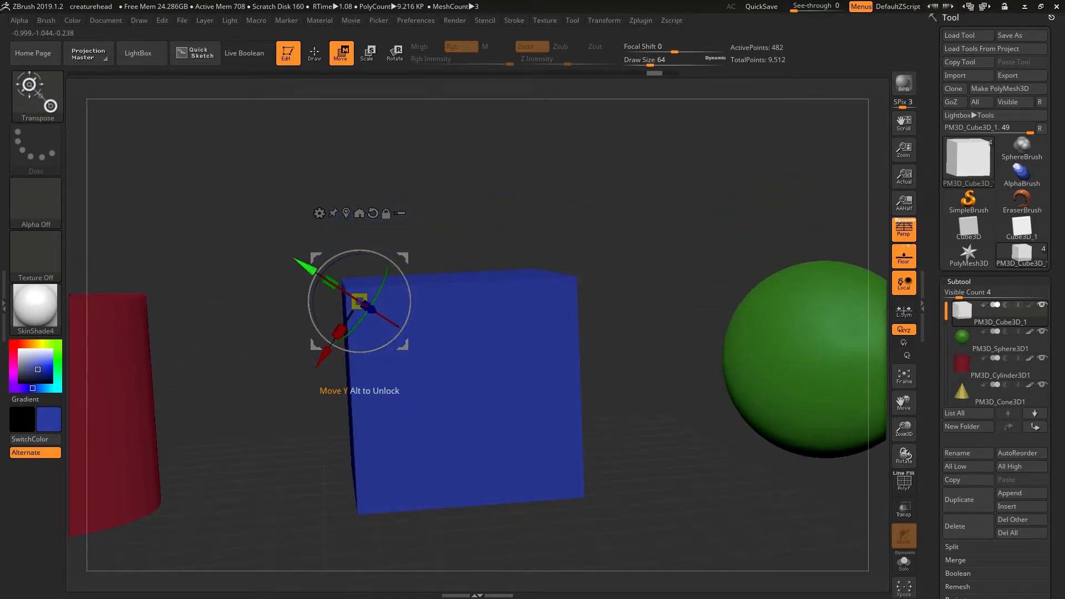
mouse_move(372, 213)
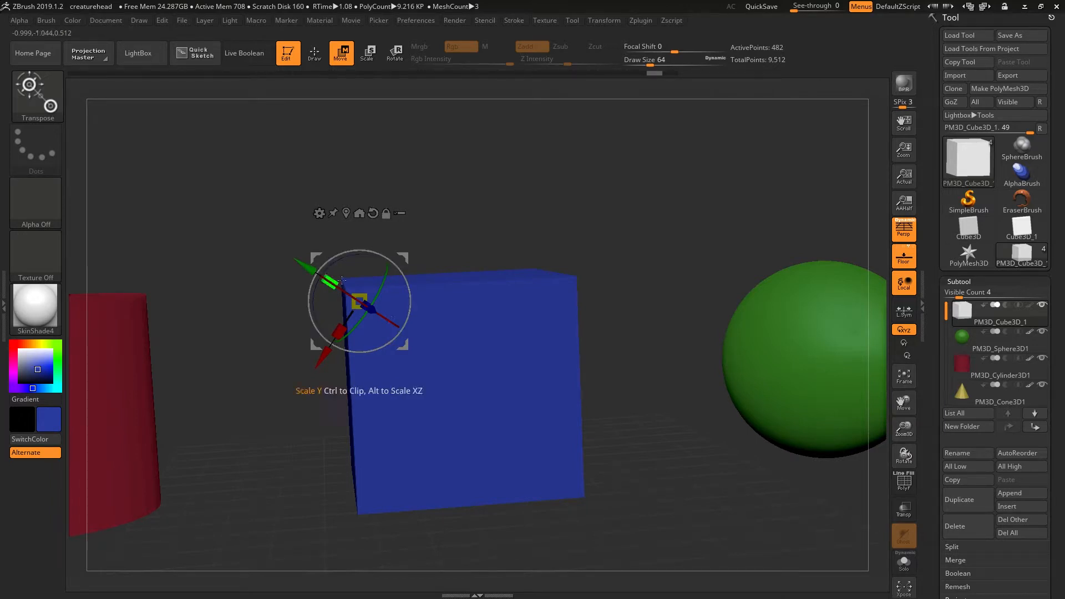
mouse_move(372, 212)
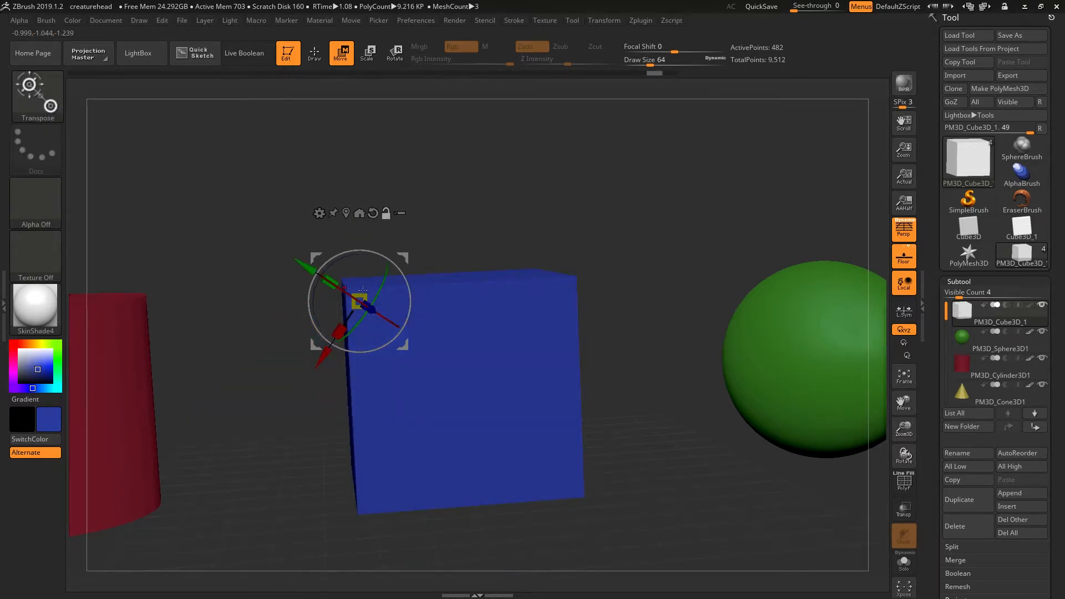
mouse_move(372, 212)
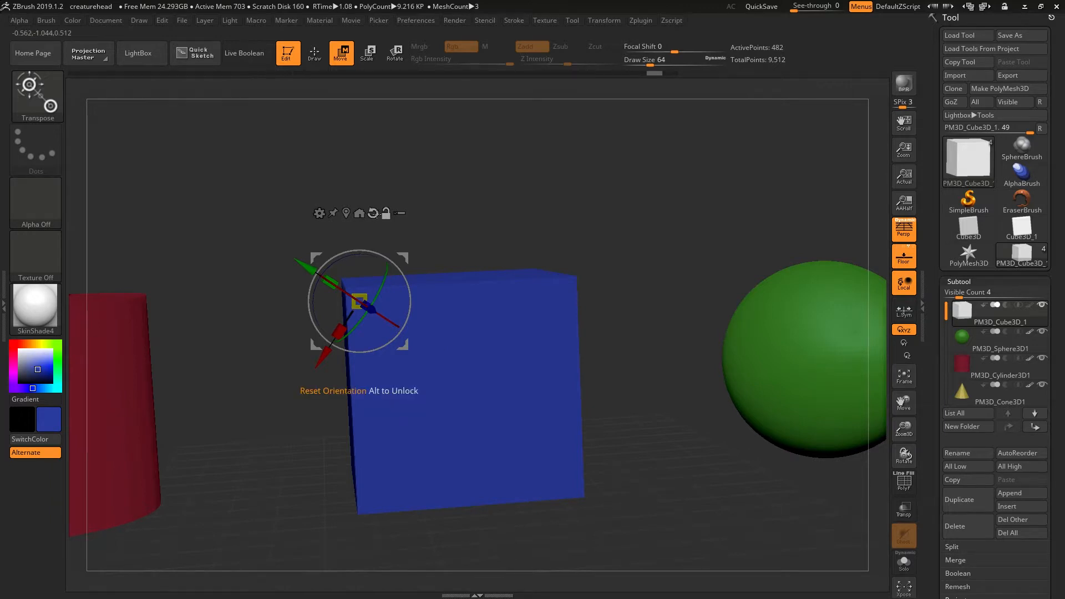
mouse_move(359, 346)
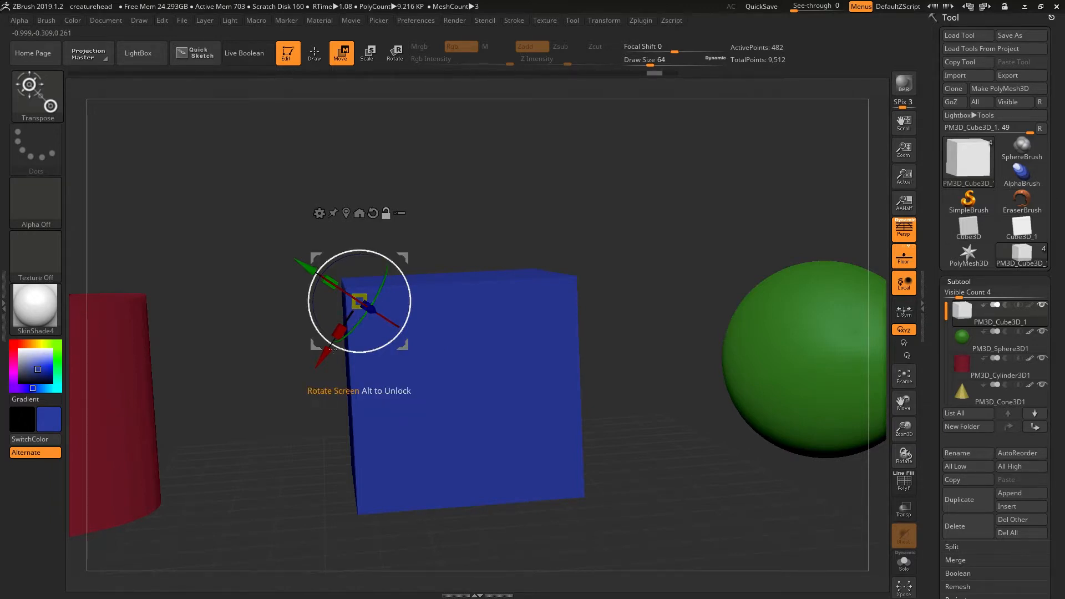
mouse_move(459, 281)
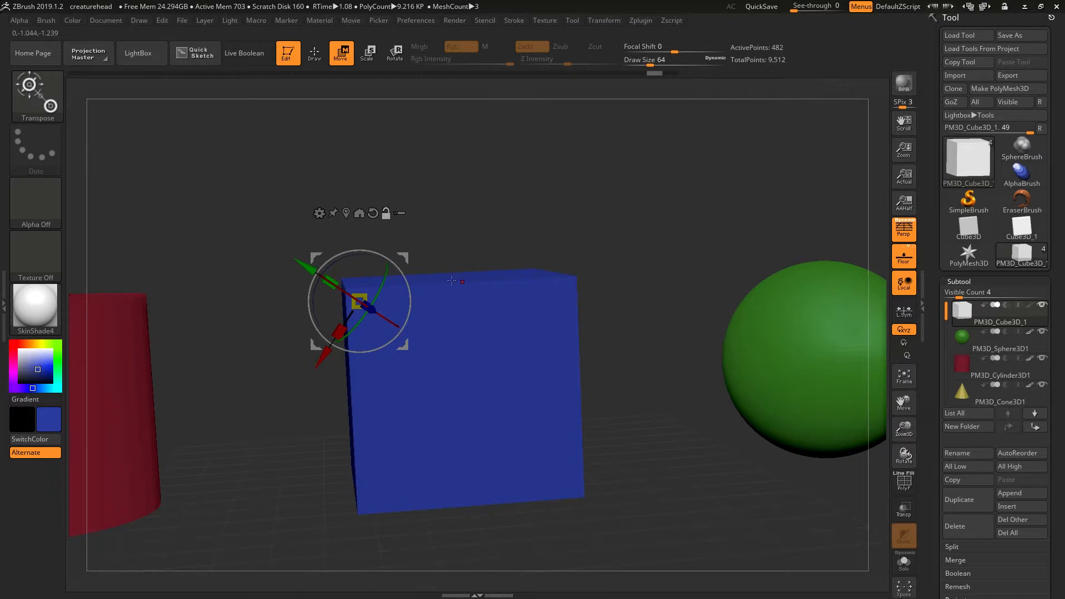
click(373, 212)
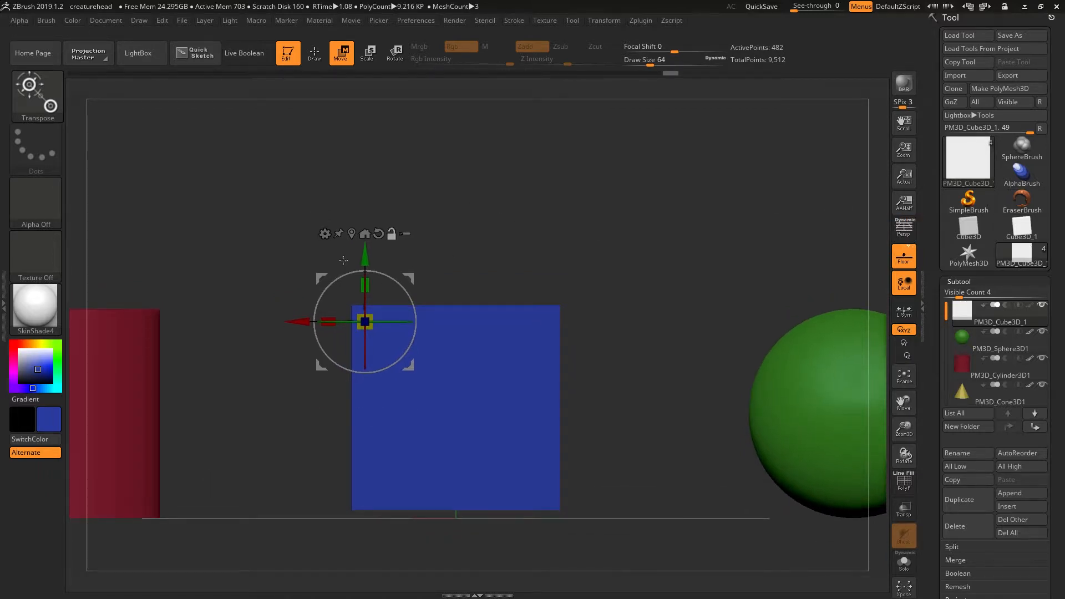
mouse_move(494, 259)
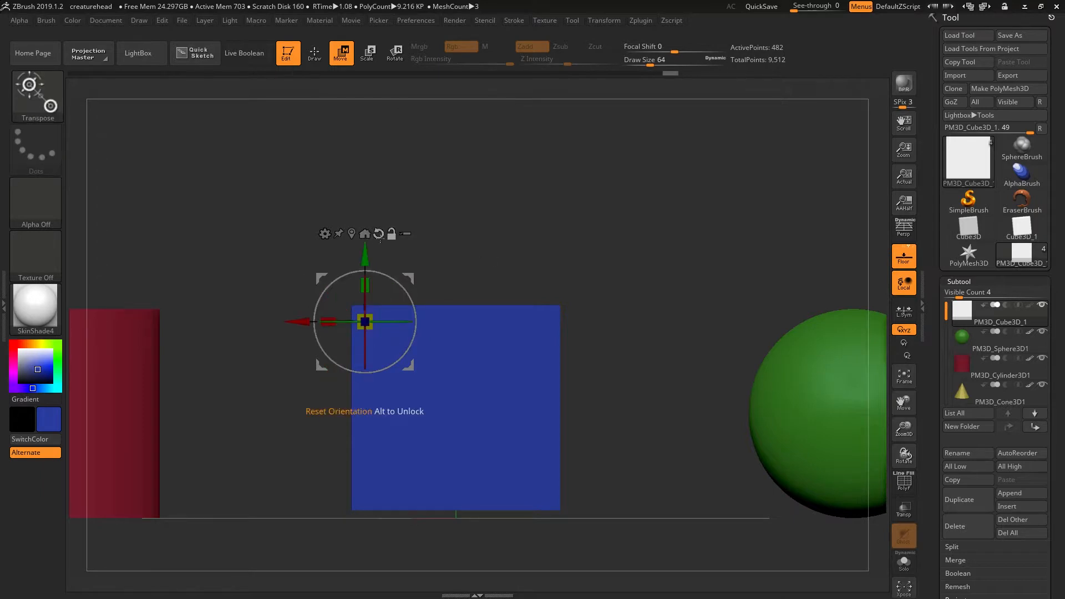
mouse_move(386, 275)
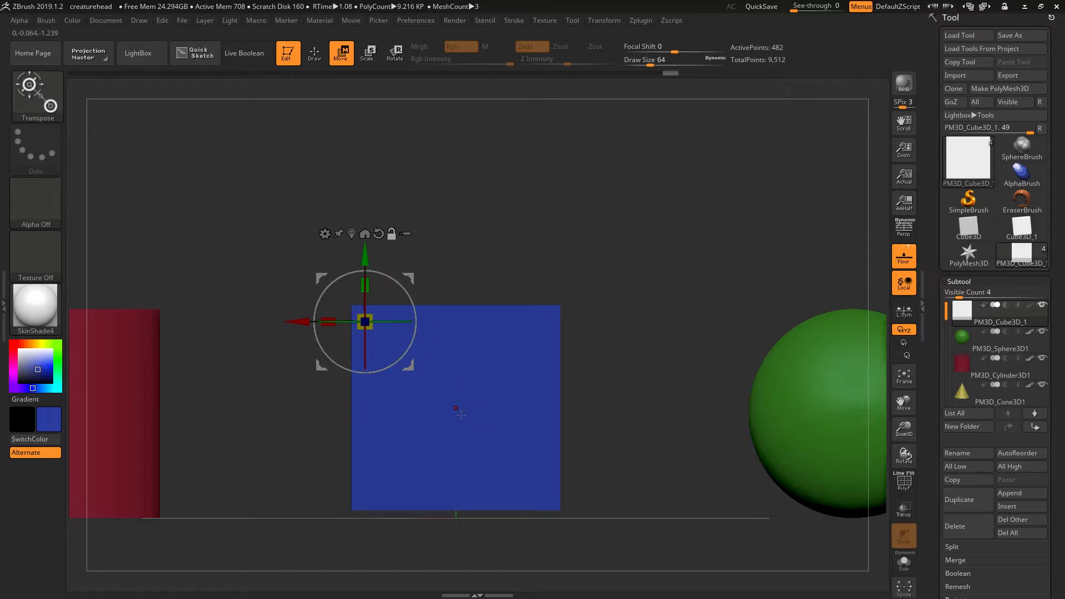
mouse_move(351, 233)
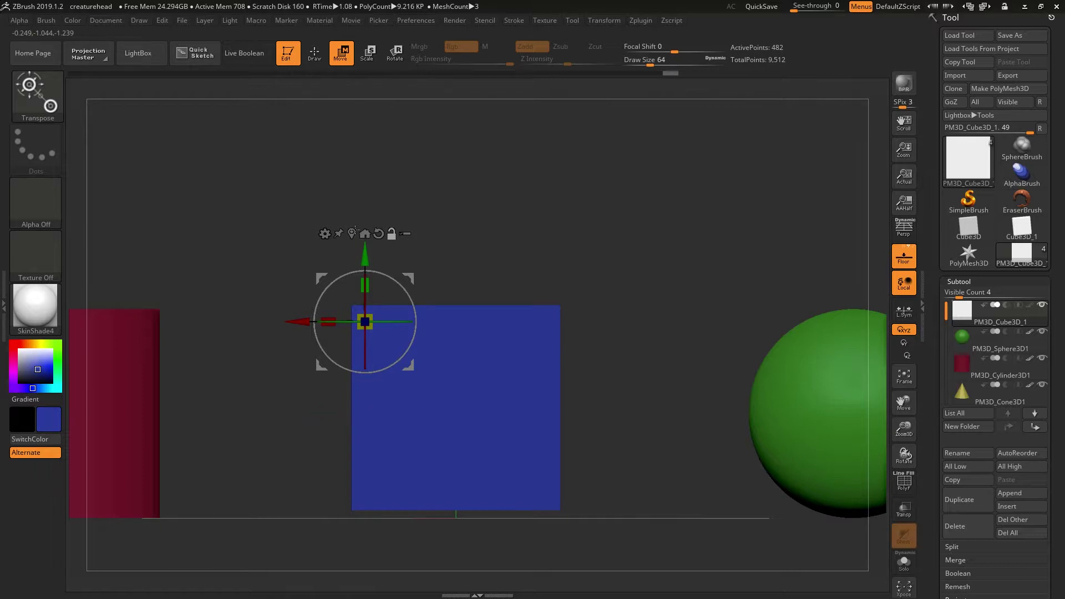
mouse_move(351, 233)
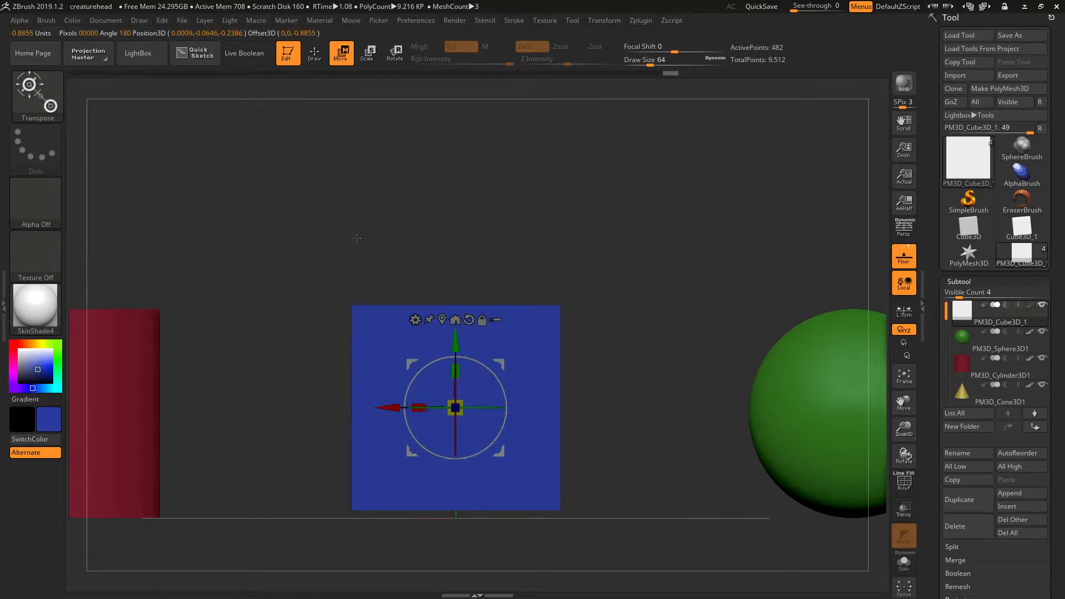
mouse_move(427, 456)
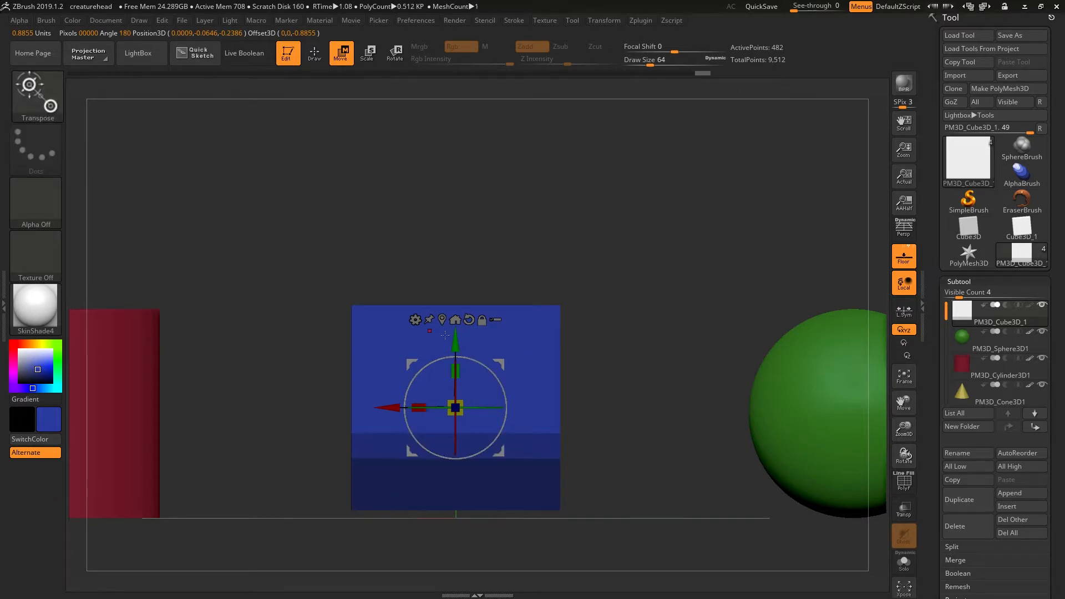
mouse_move(454, 319)
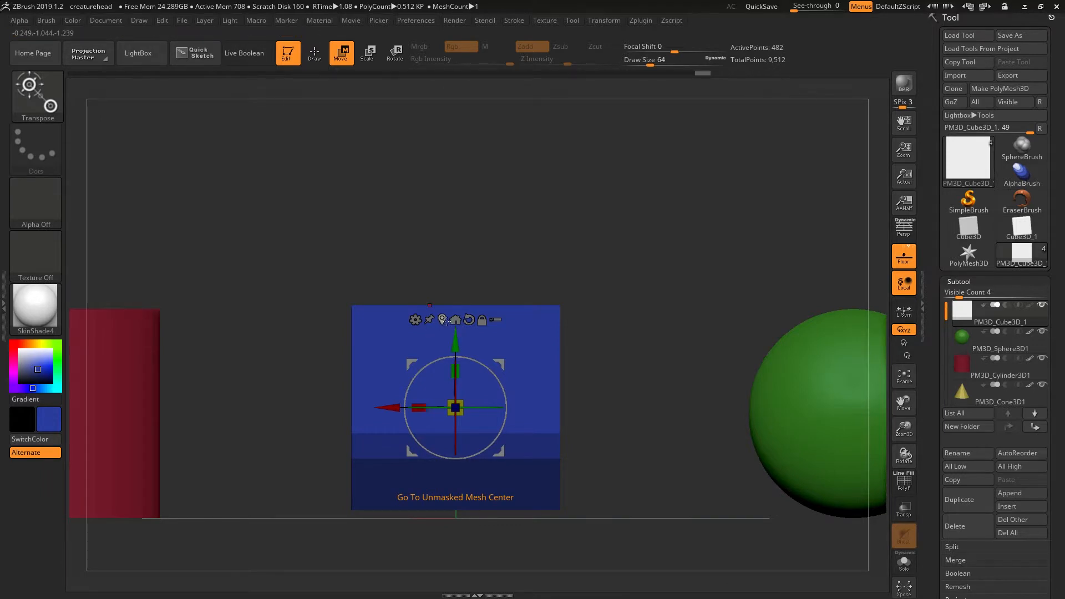
mouse_move(486, 331)
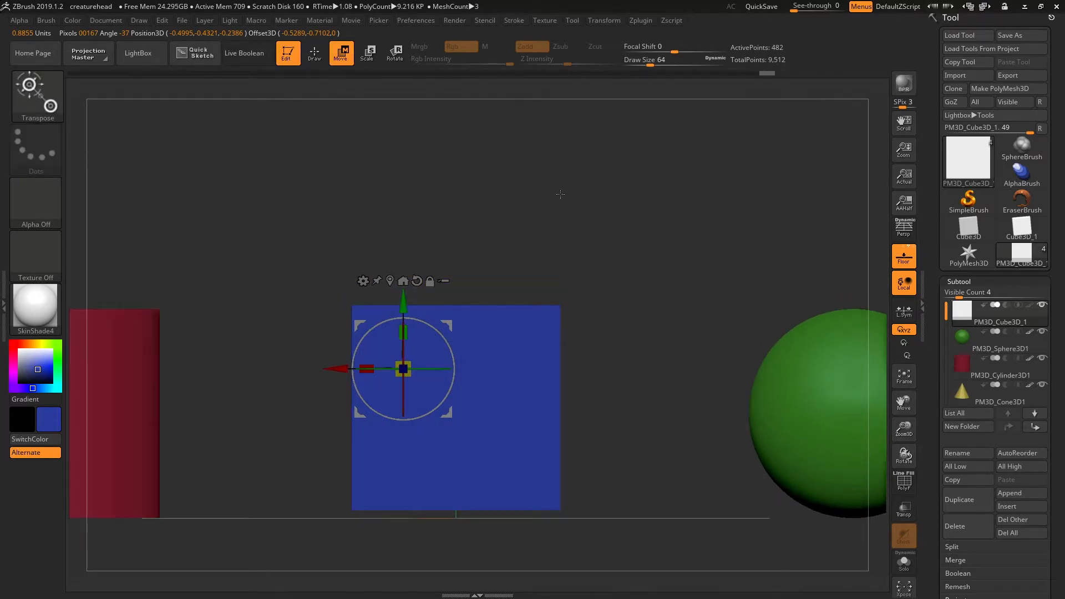
mouse_move(463, 388)
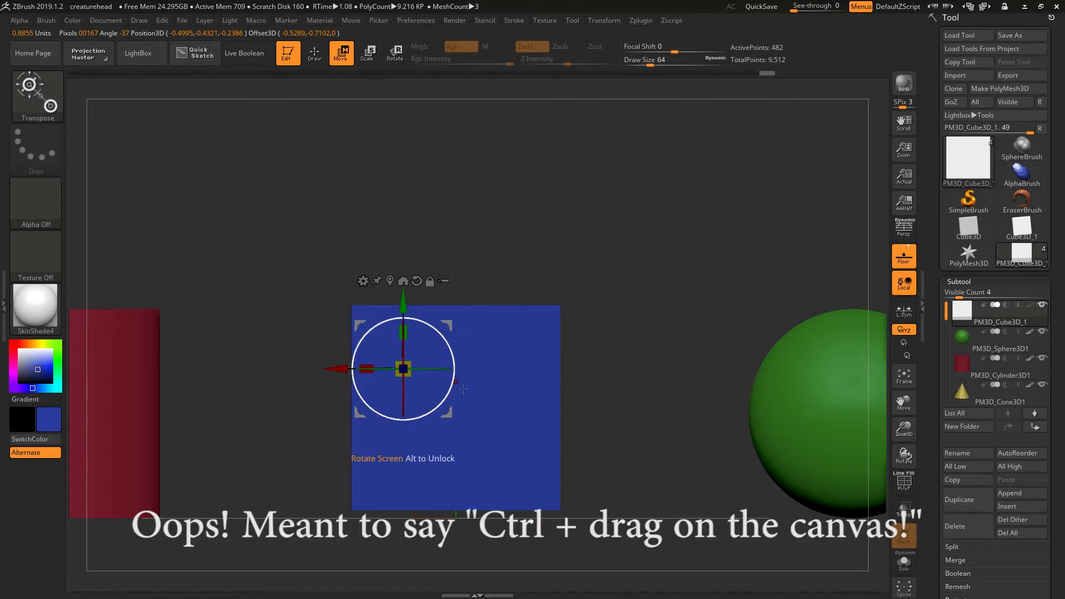
mouse_move(466, 432)
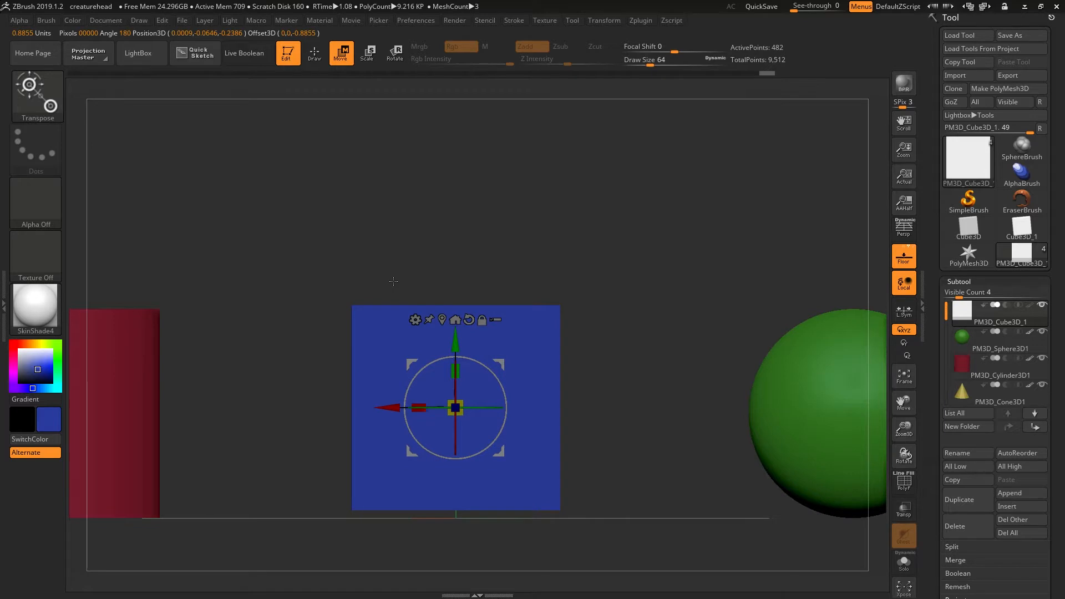
mouse_move(469, 319)
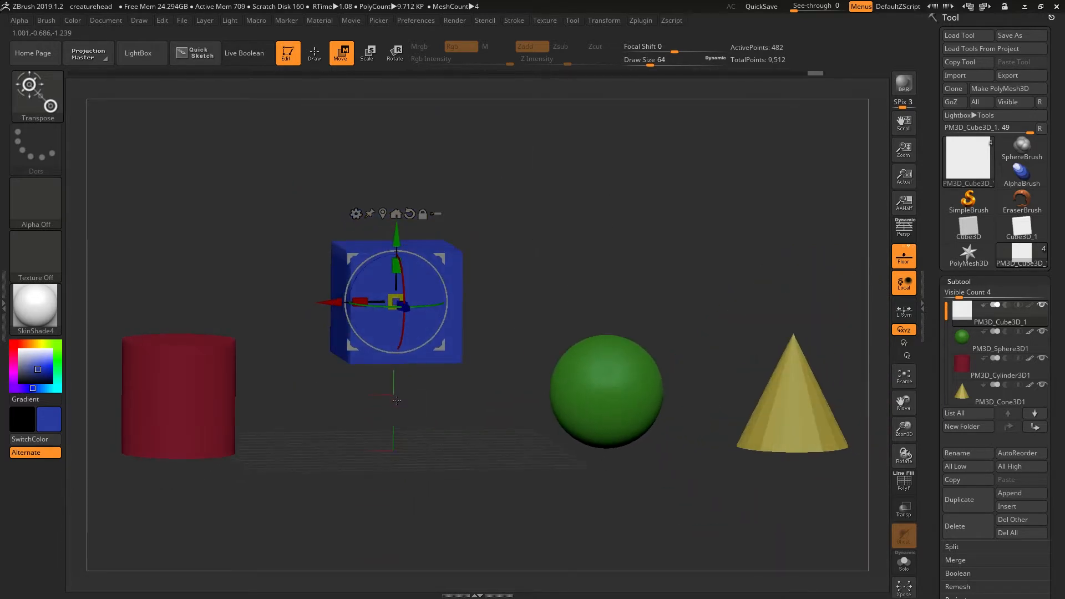
mouse_move(397, 214)
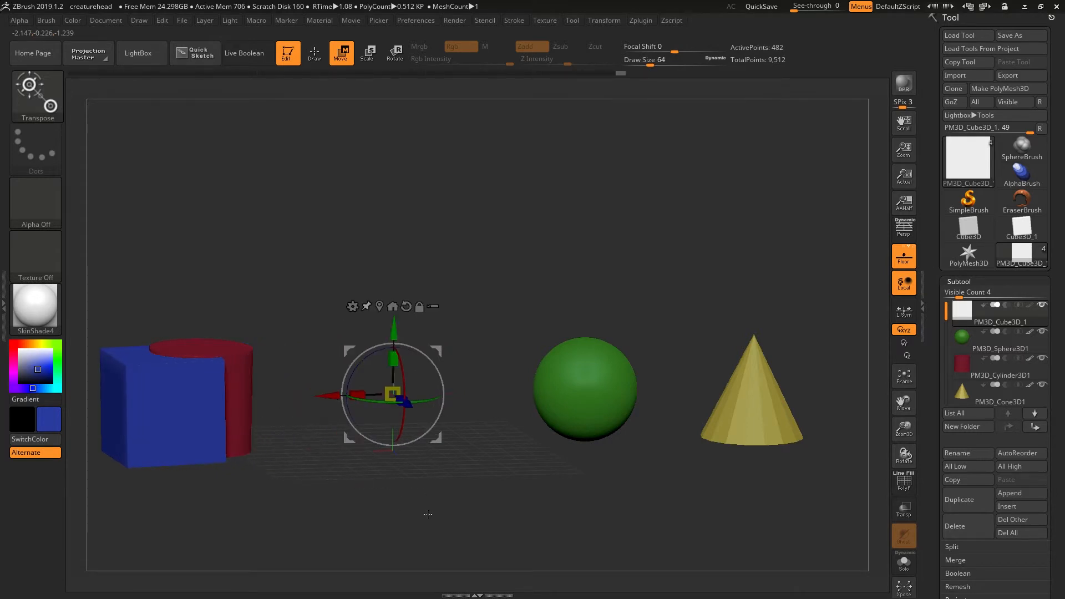
mouse_move(424, 514)
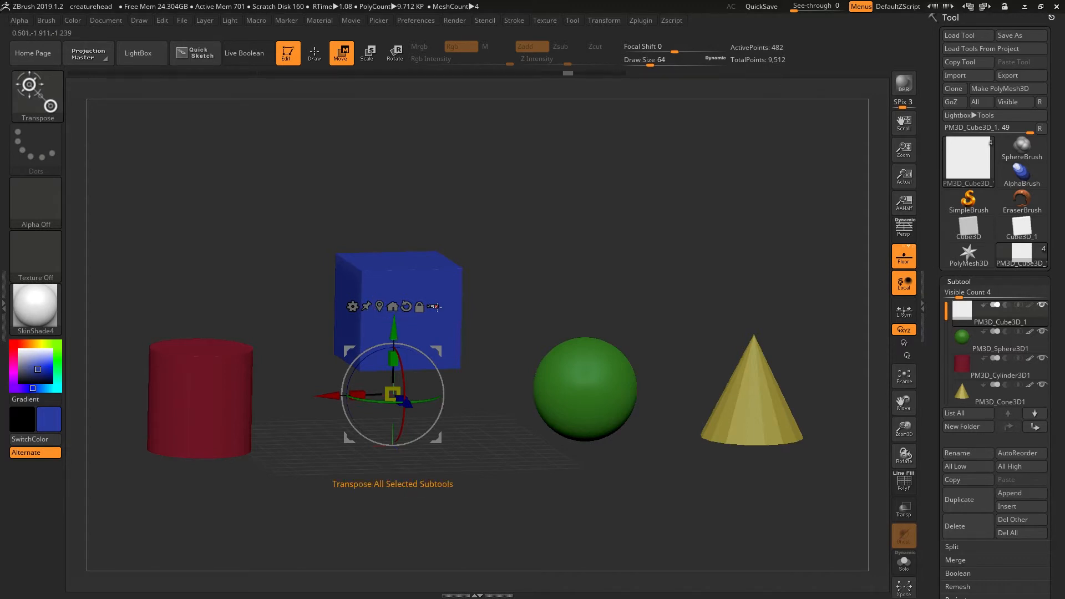
mouse_move(353, 307)
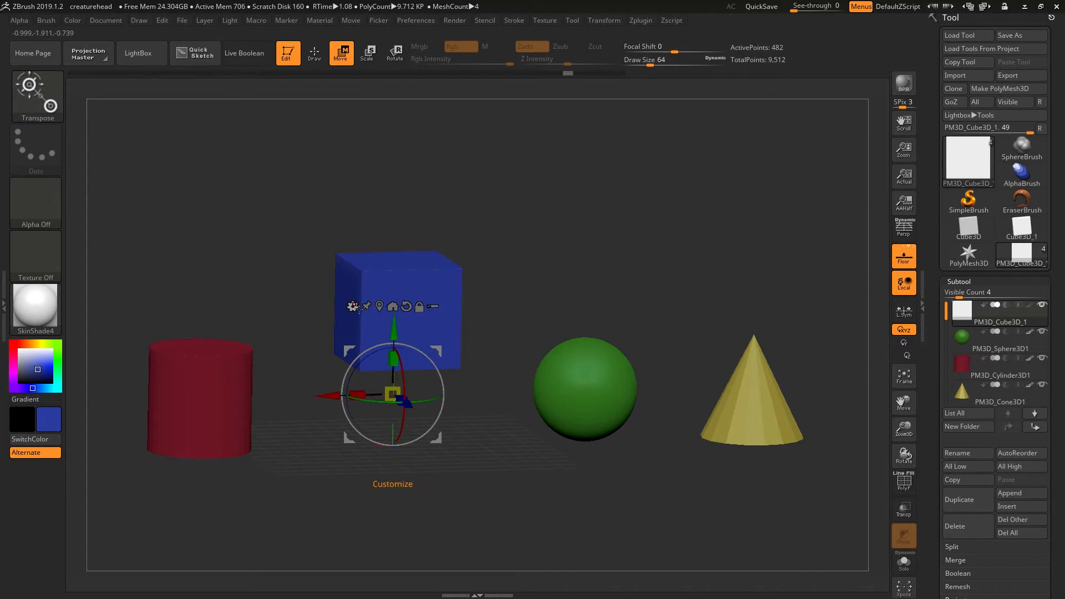
Turn on Transpose All Selected Subtools in the gizmo's icon row
click(353, 306)
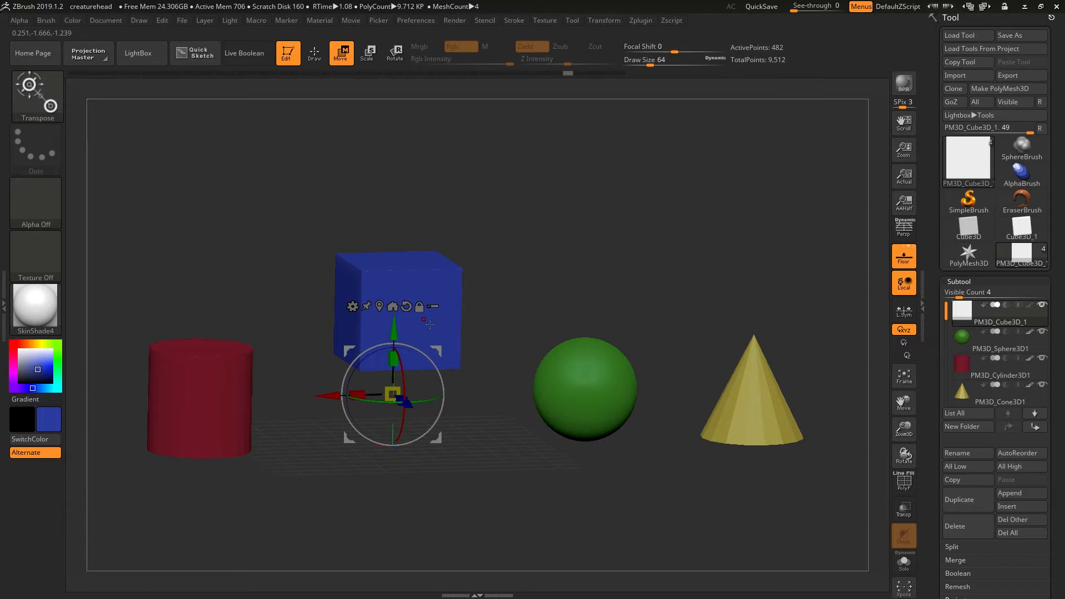
mouse_move(436, 306)
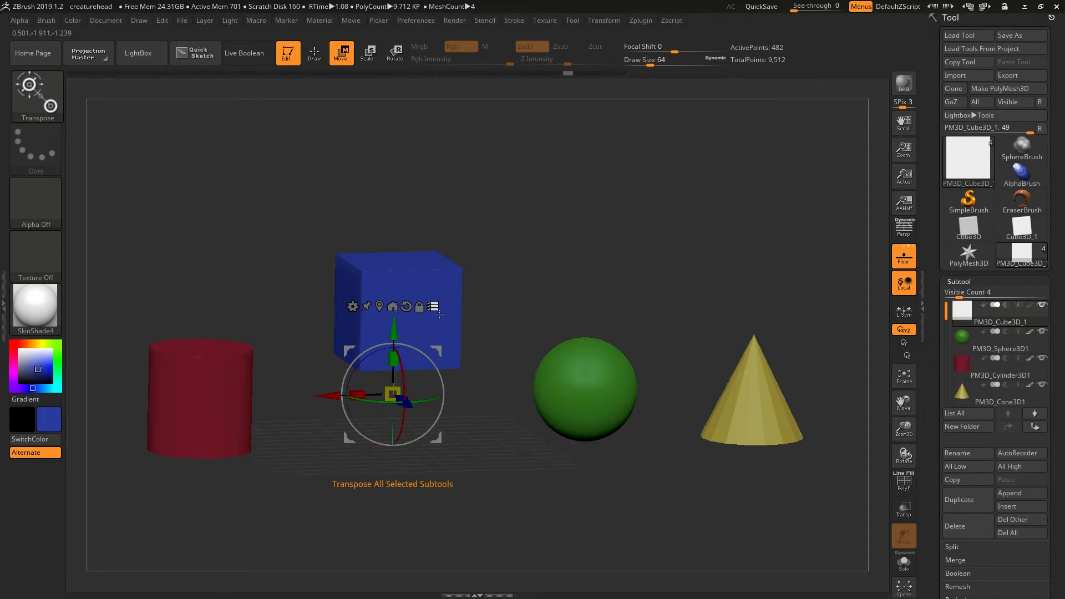
mouse_move(433, 326)
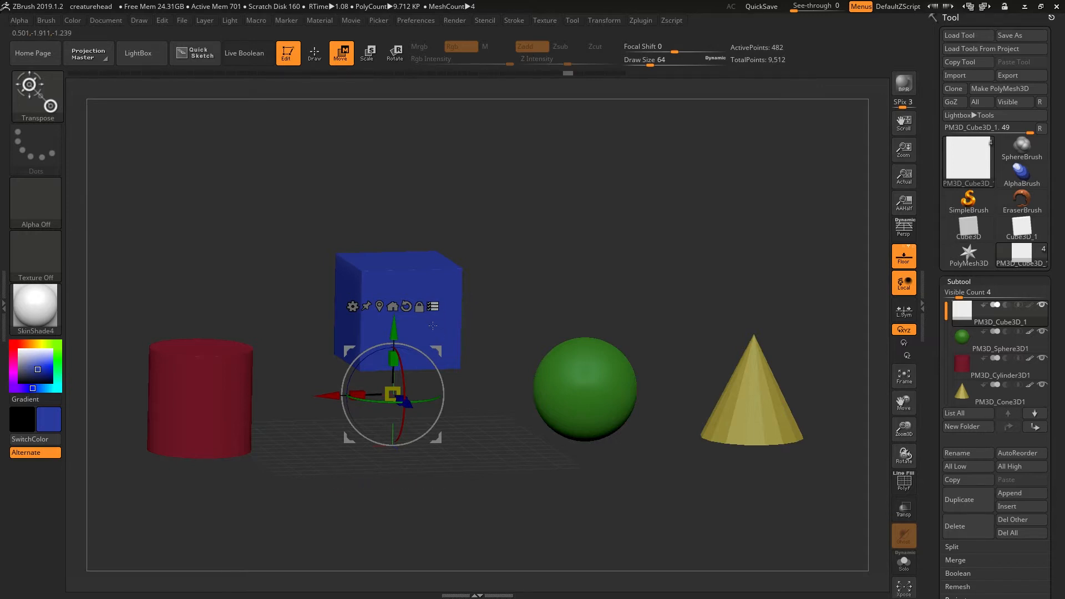
mouse_move(343, 397)
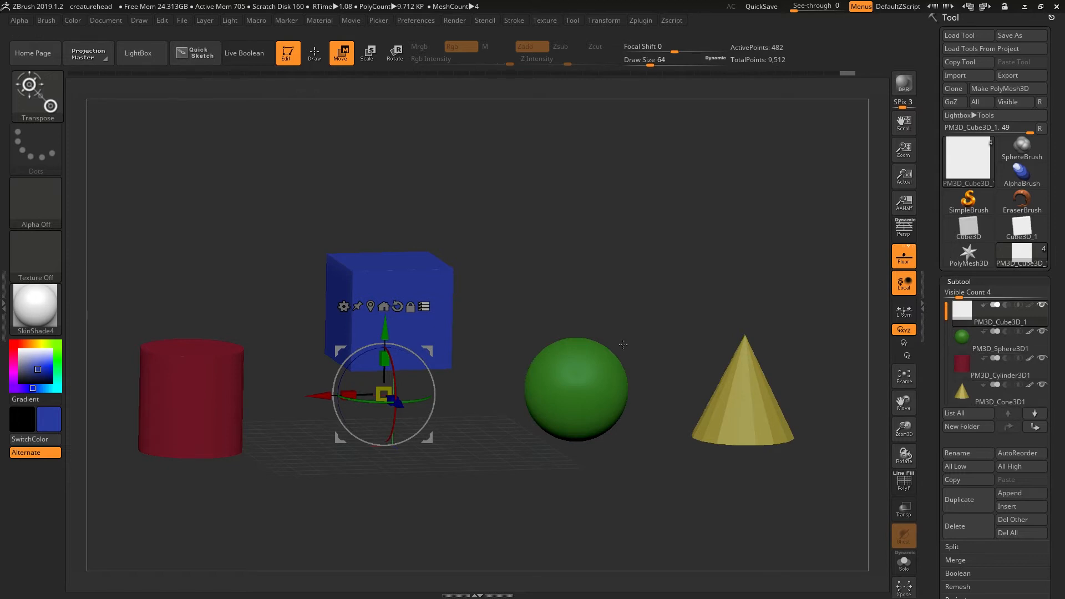
mouse_move(466, 311)
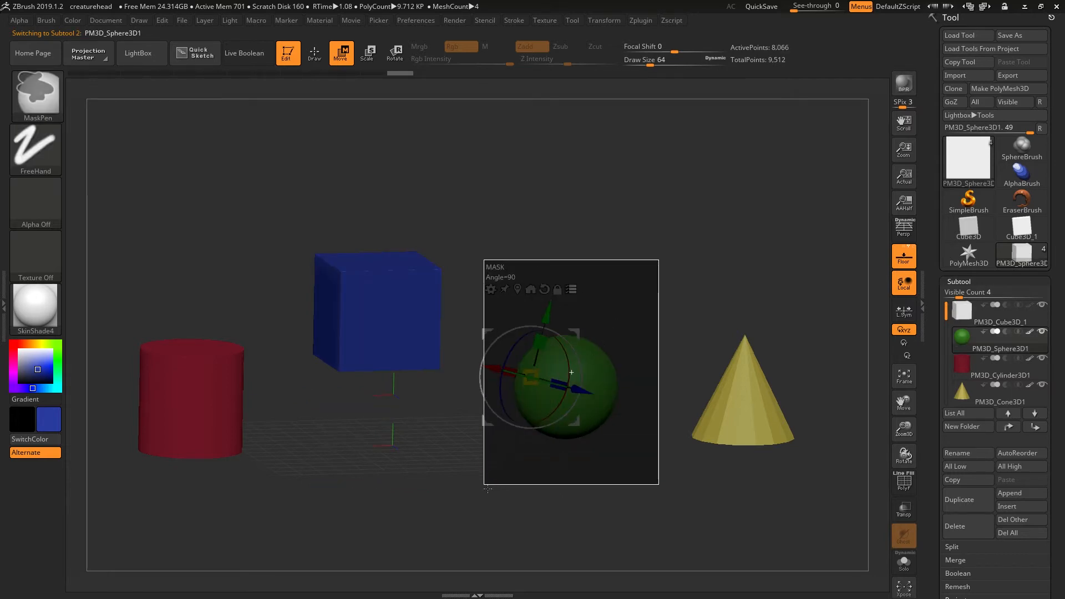
Make PM3D_Cube3D_1 the active subtool again after masking part of the sphere
click(999, 321)
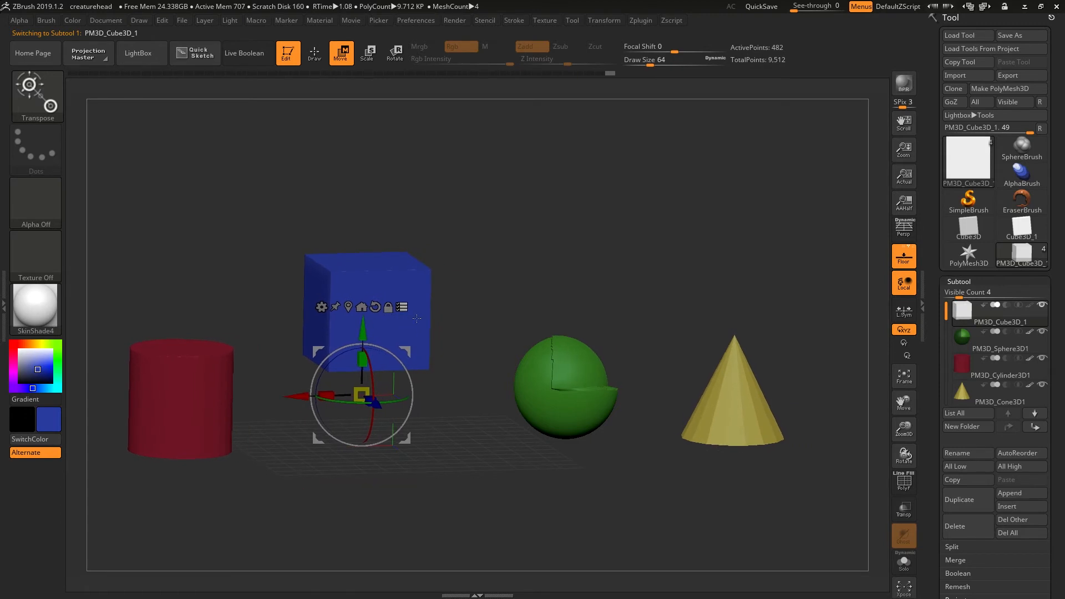
mouse_move(594, 379)
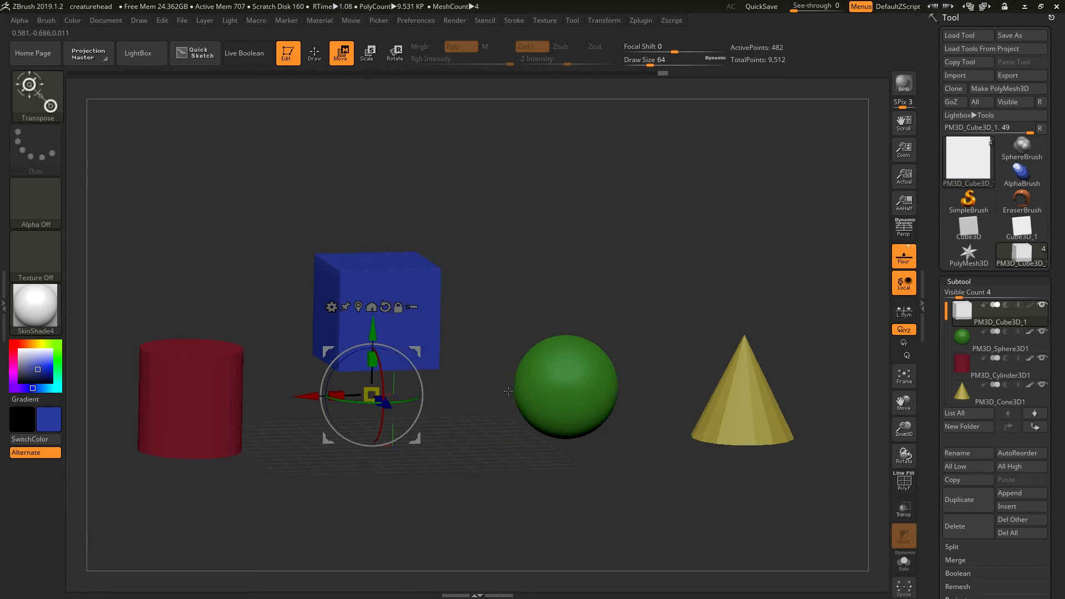
mouse_move(580, 312)
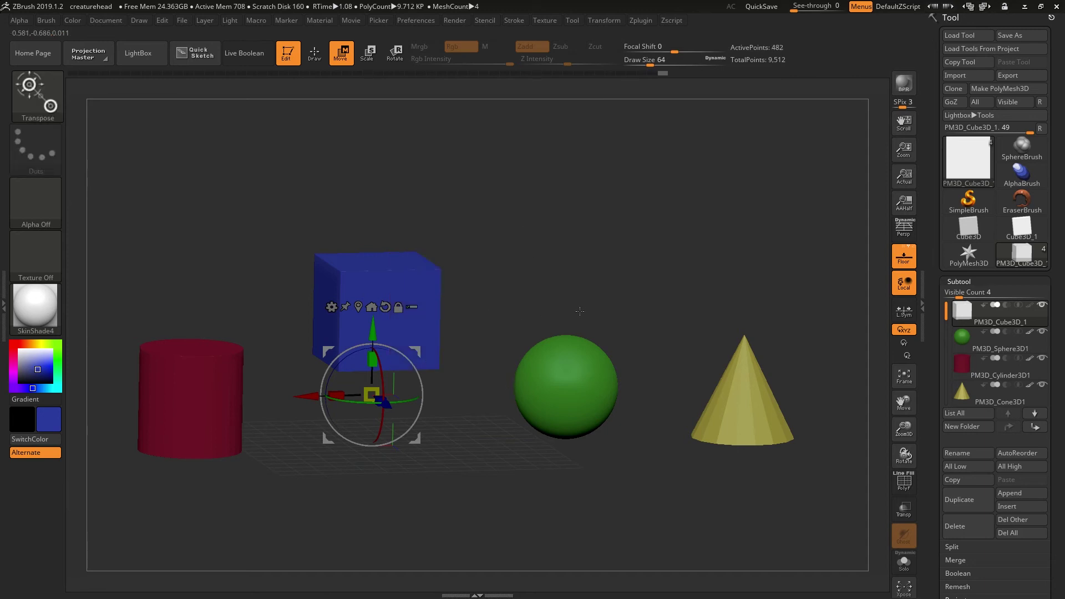
mouse_move(412, 306)
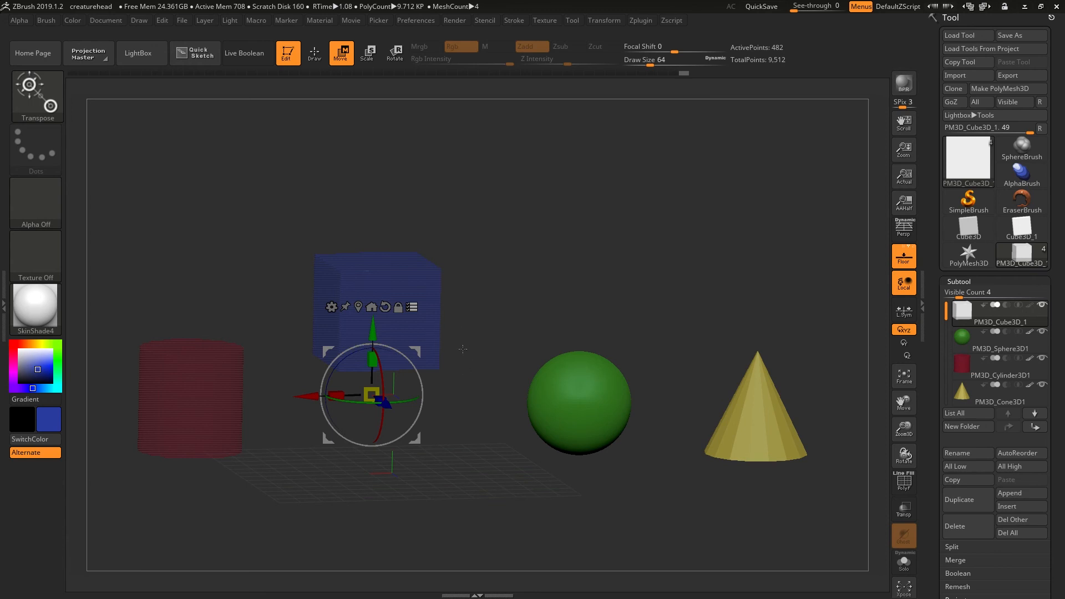
mouse_move(412, 307)
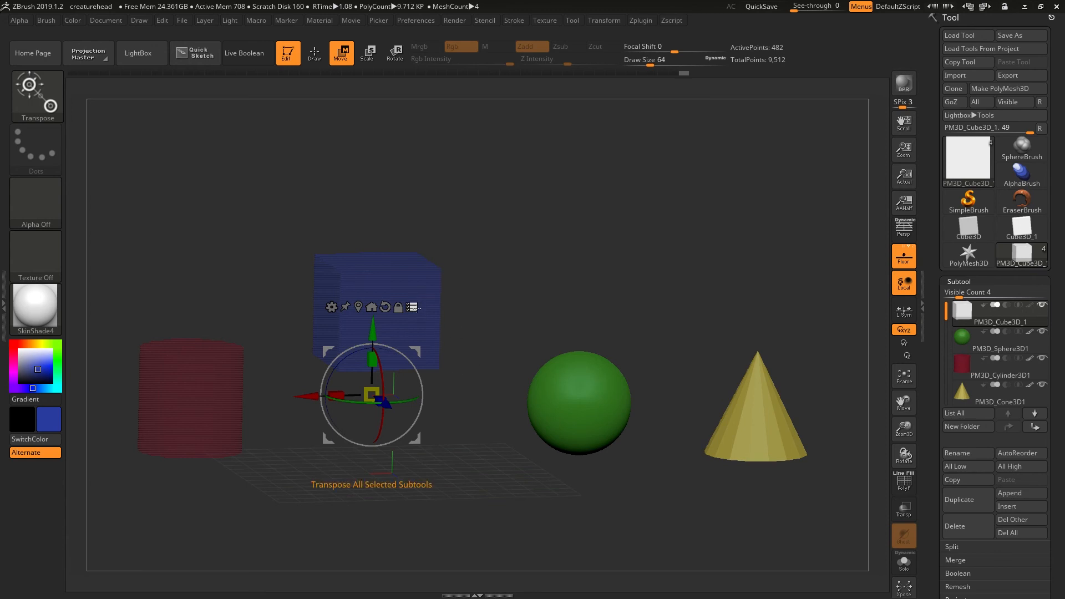
mouse_move(575, 316)
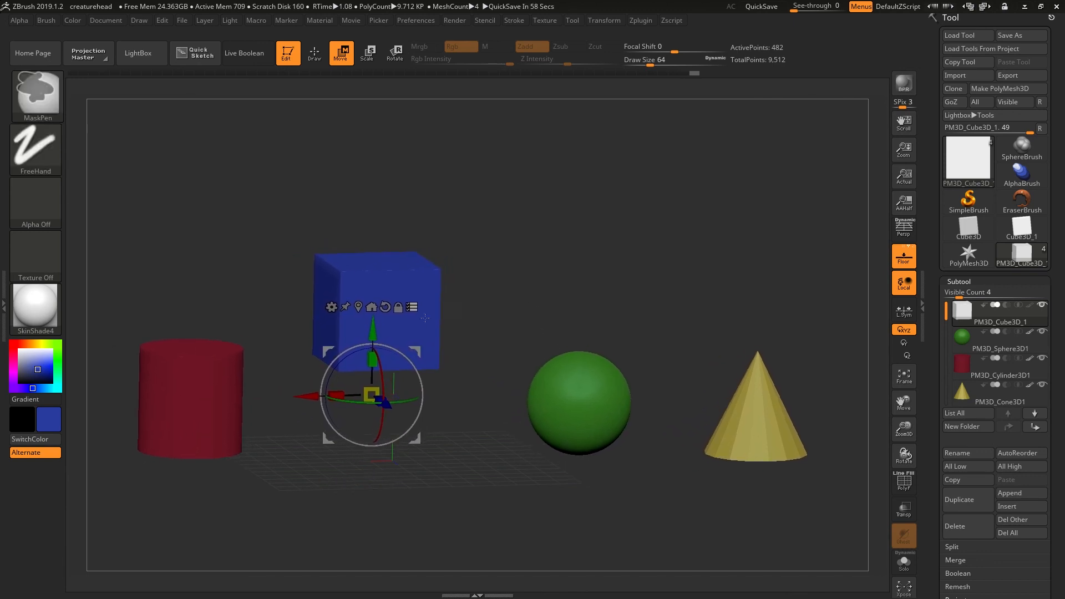
mouse_move(412, 307)
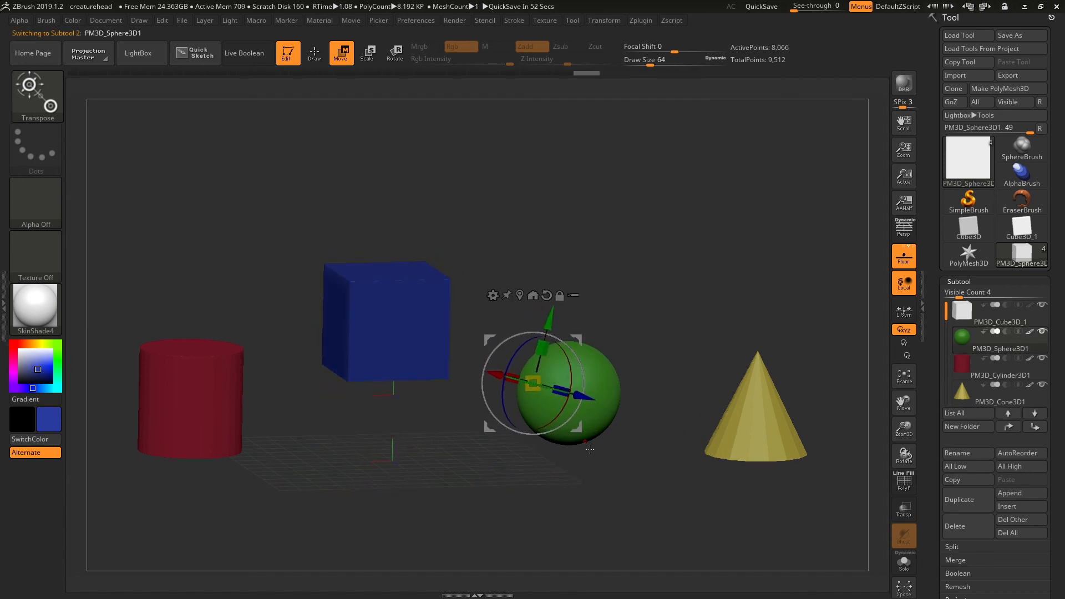
mouse_move(275, 364)
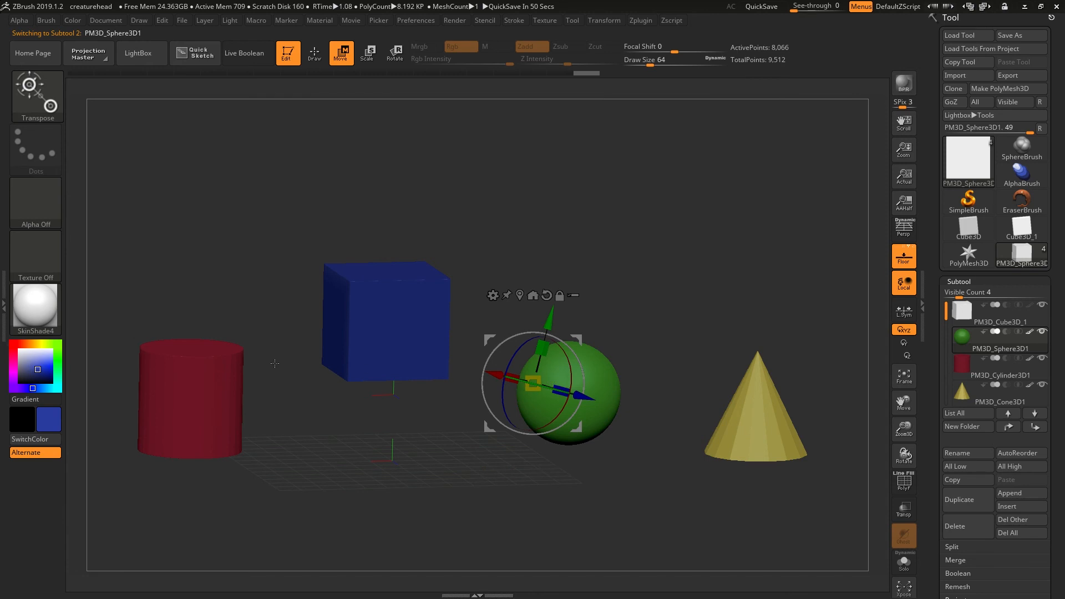